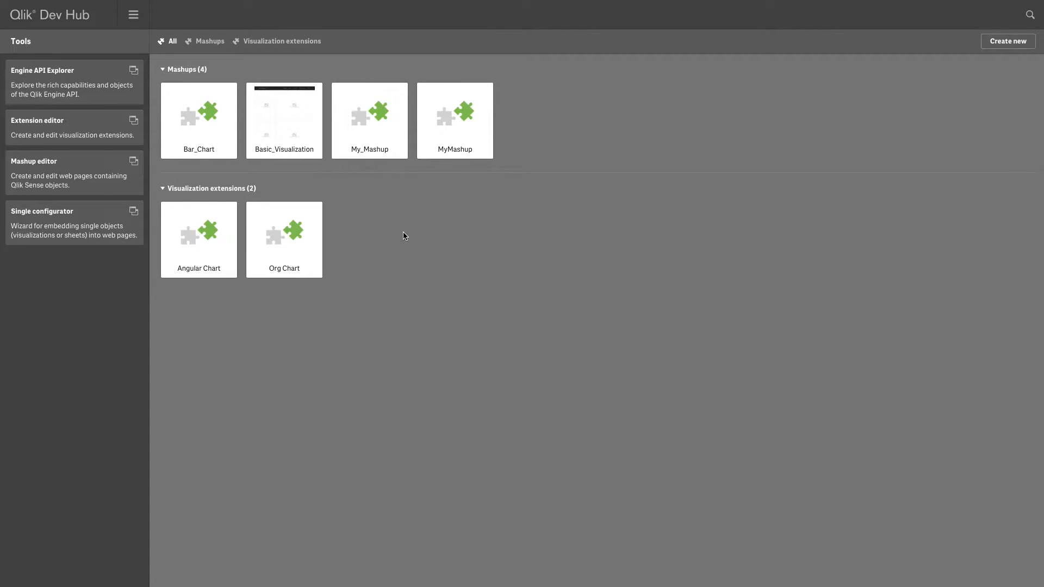
mouse_move(279, 298)
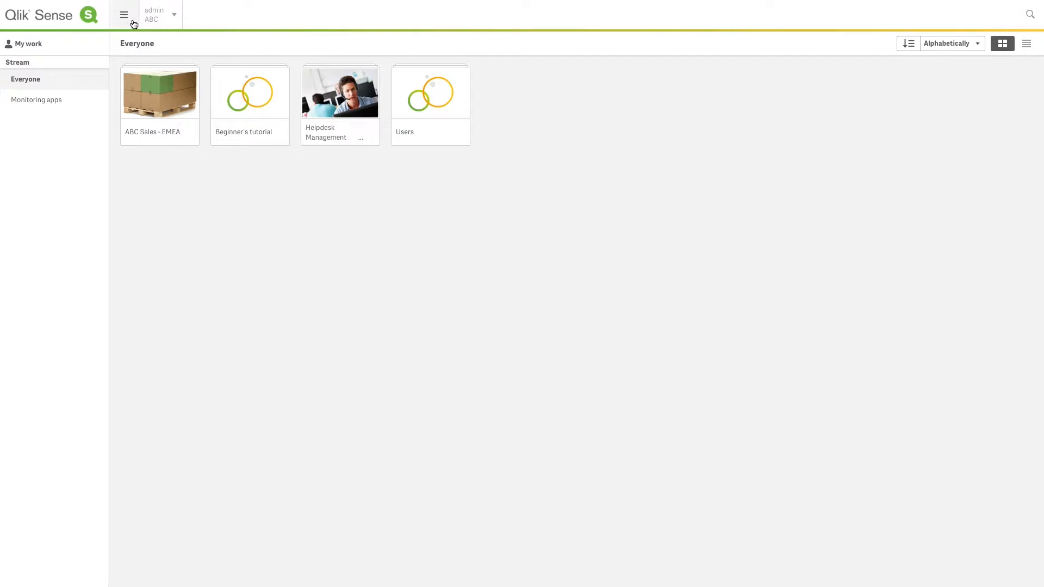
- Launch Dev Hub from the Qlik Sense Hub's main menu
left_click(124, 15)
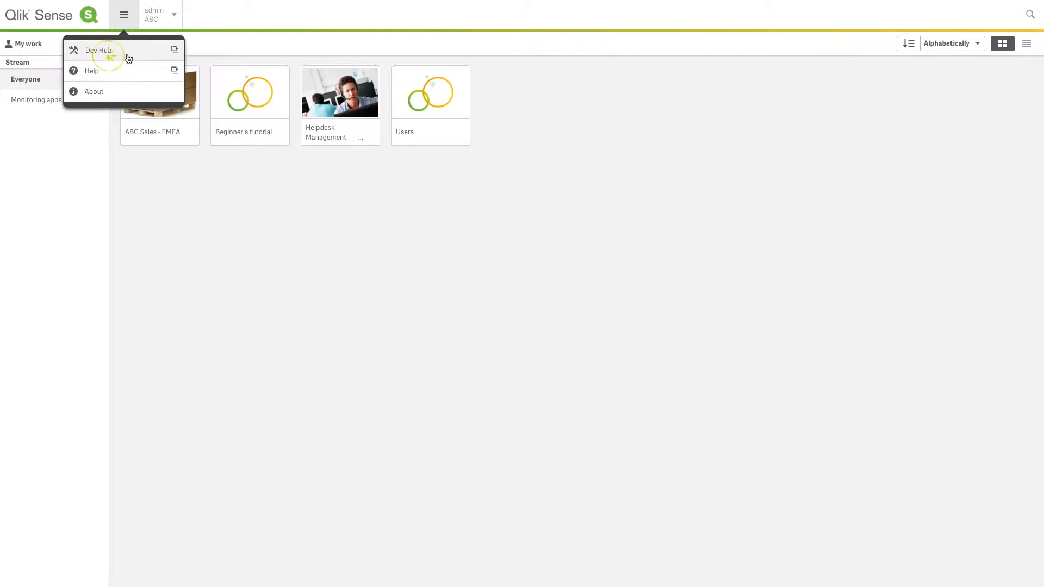
left_click(99, 50)
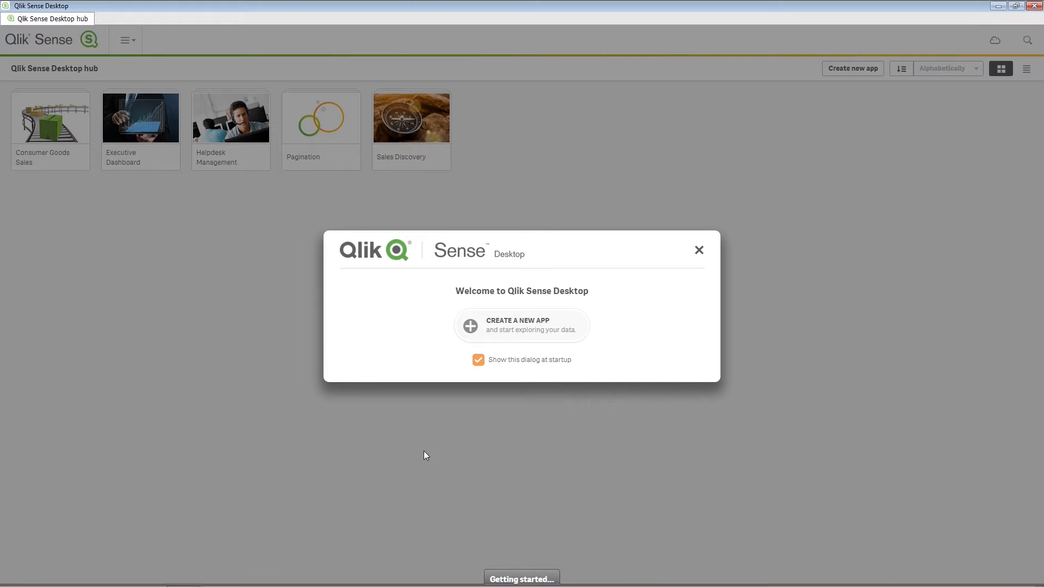
- Dismiss the Welcome to Qlik Sense Desktop dialog to reveal the hub's apps
left_click(698, 250)
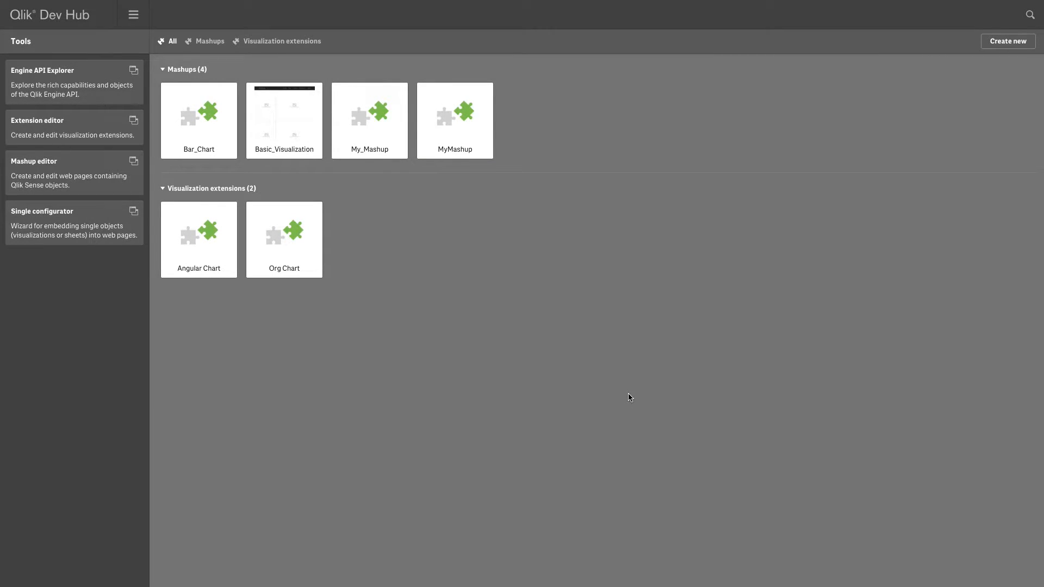
mouse_move(532, 341)
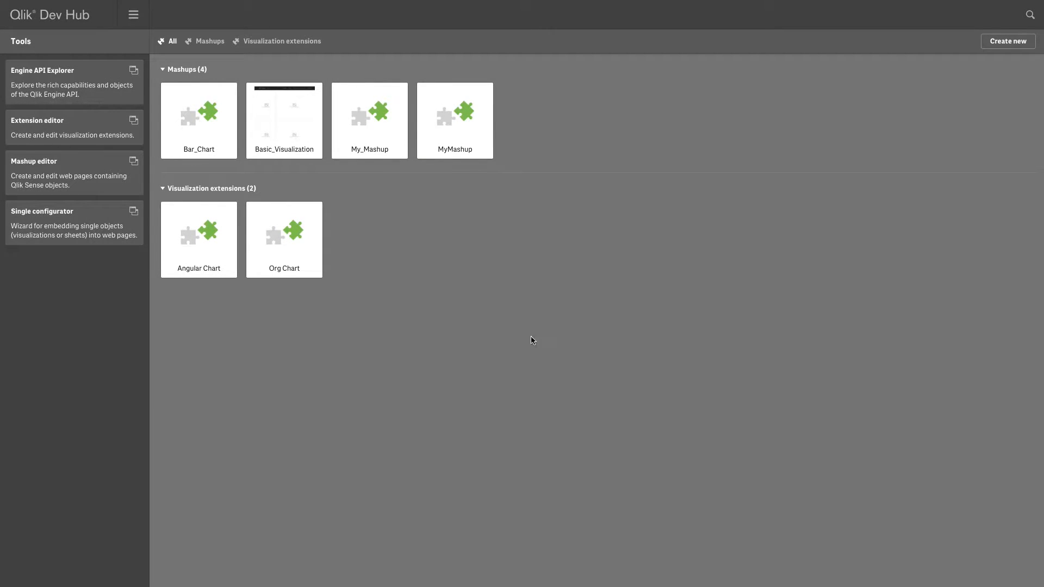
mouse_move(438, 165)
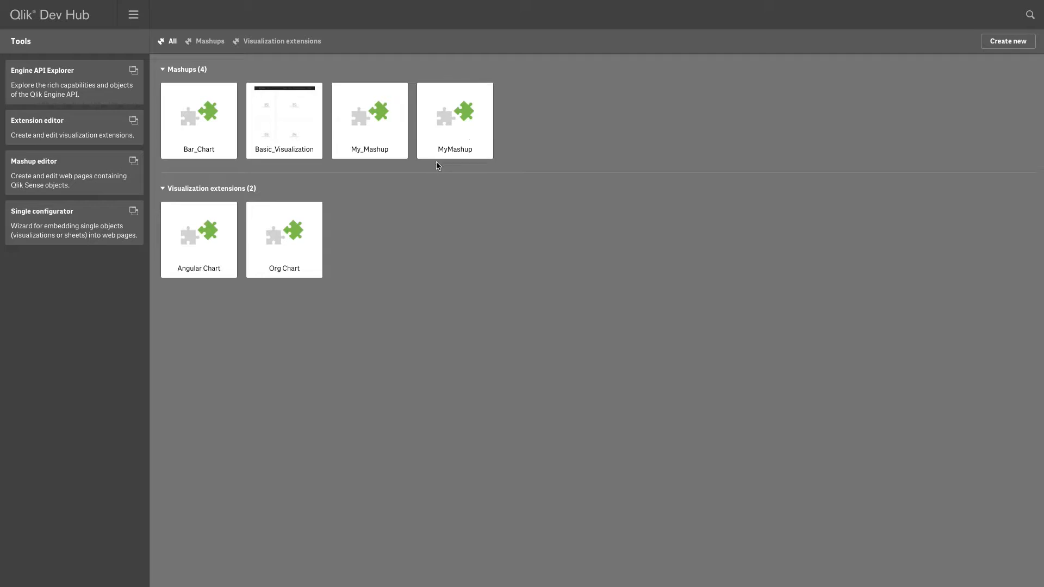
- Filter the overview to Mashups only, then start and cancel creating a new mashup from a template
left_click(282, 41)
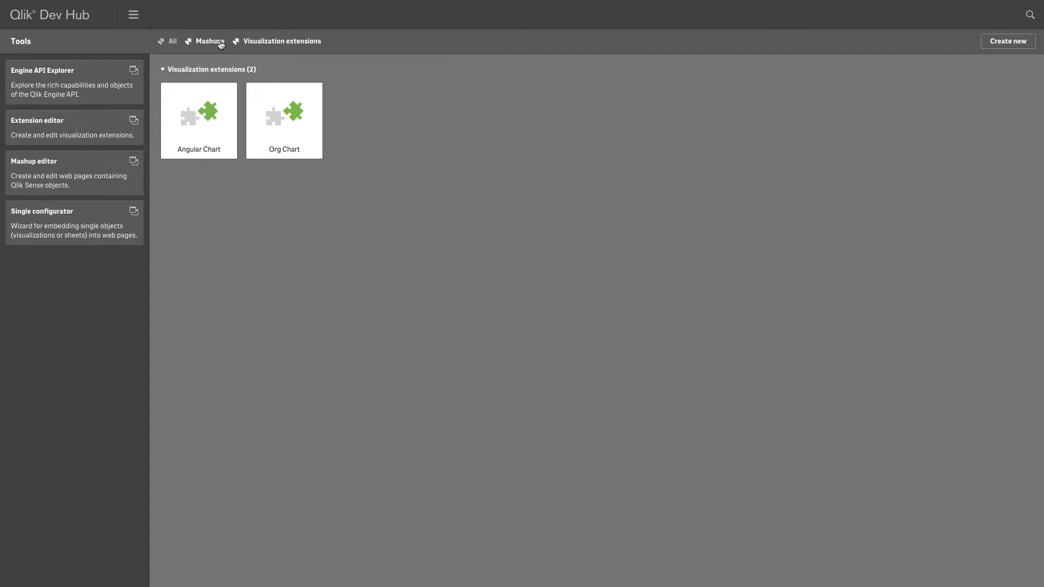
left_click(208, 42)
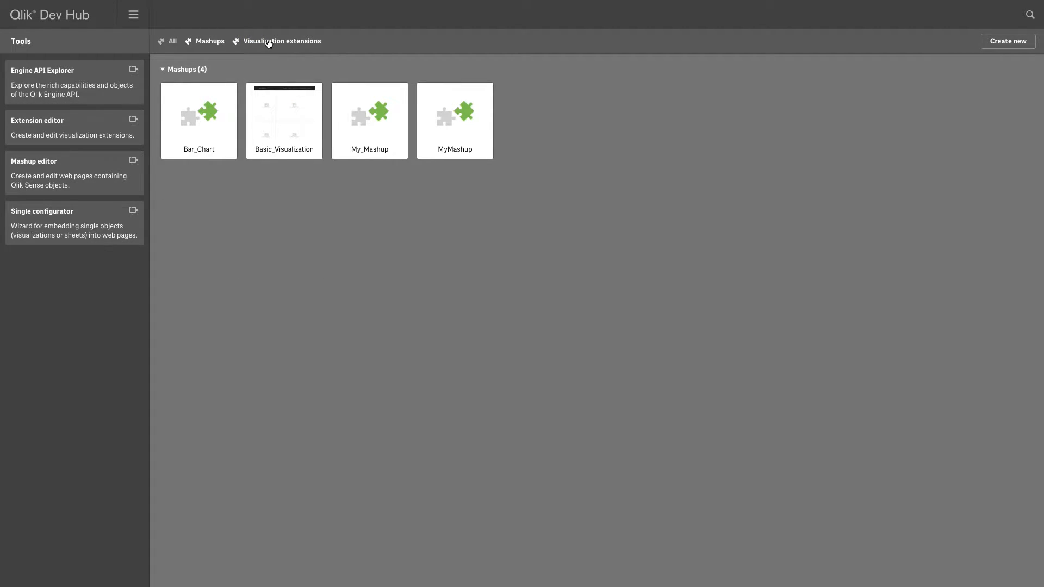
left_click(1007, 40)
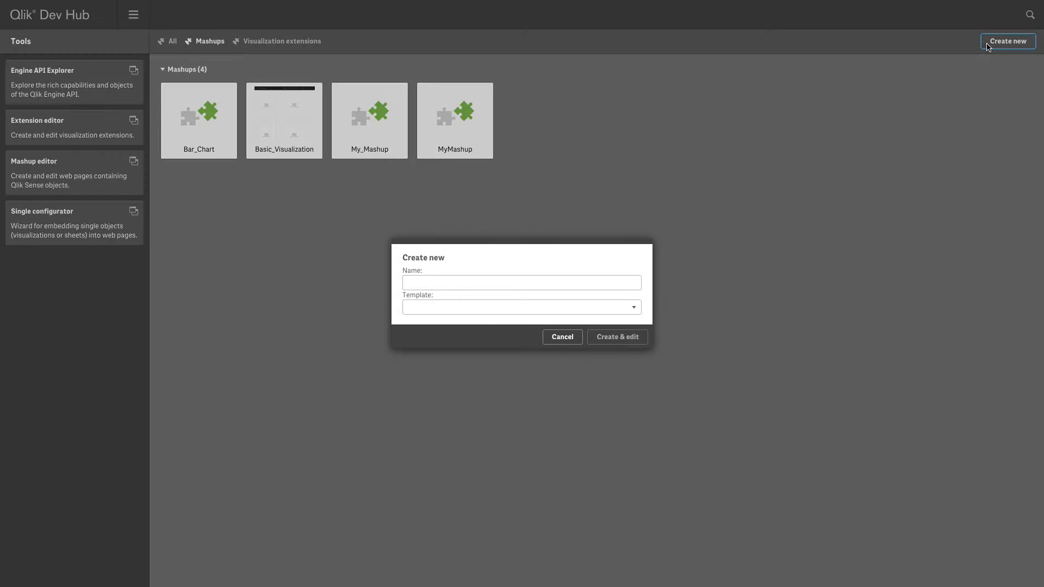
left_click(521, 307)
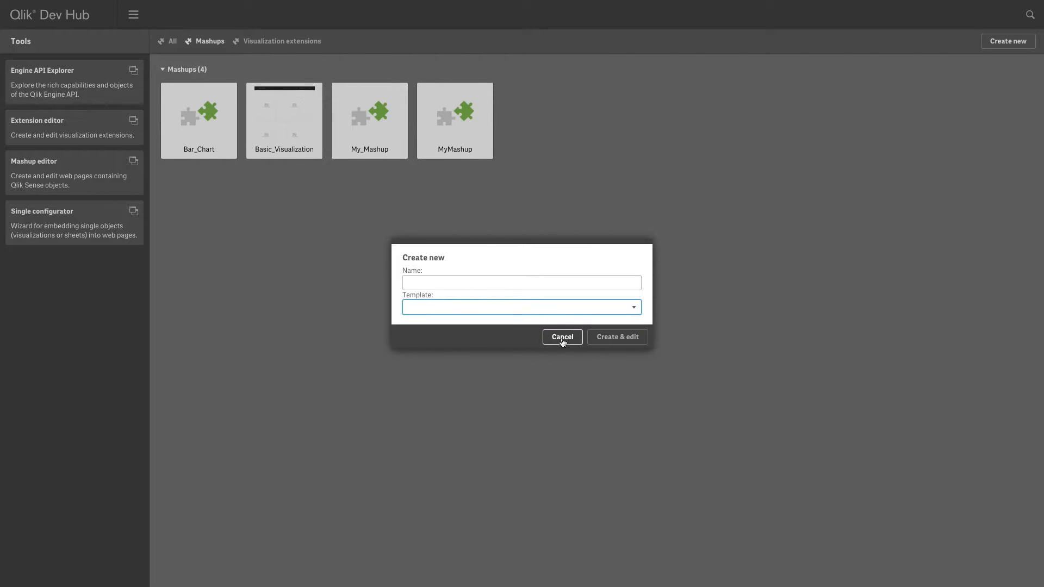
left_click(562, 337)
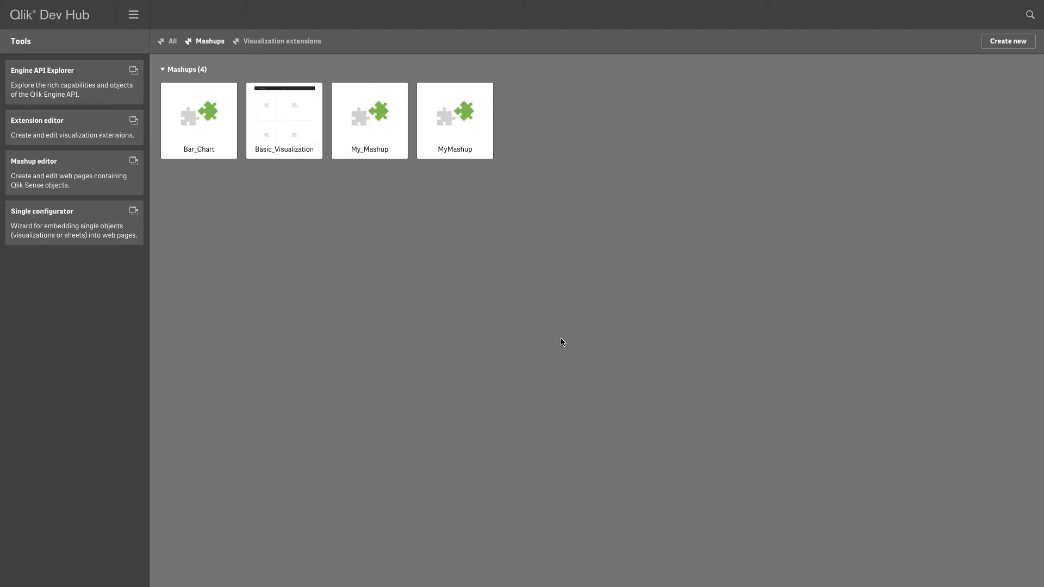
- View the Bar_Chart mashup's details and close them
left_click(198, 120)
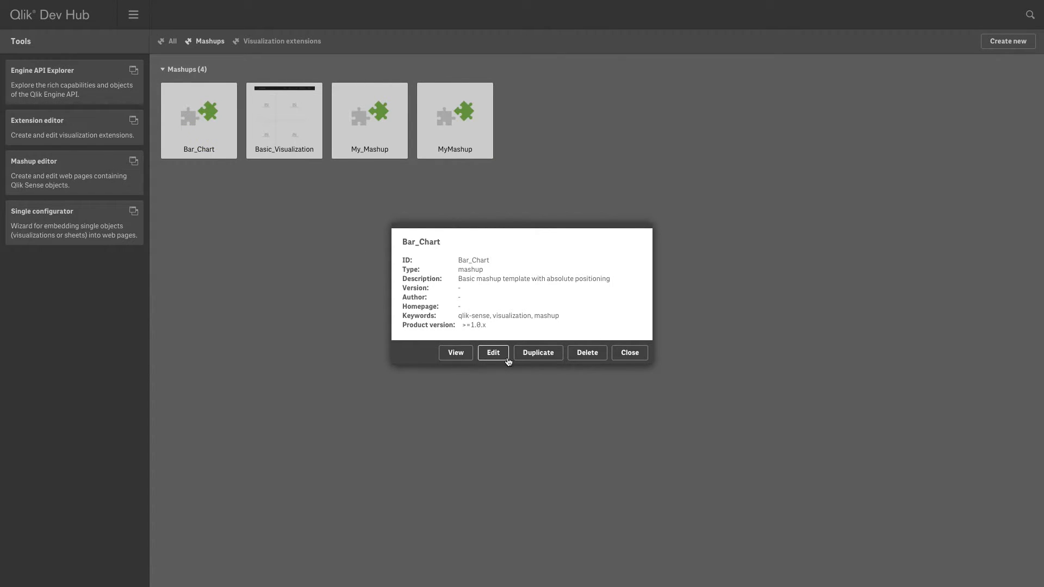
mouse_move(628, 353)
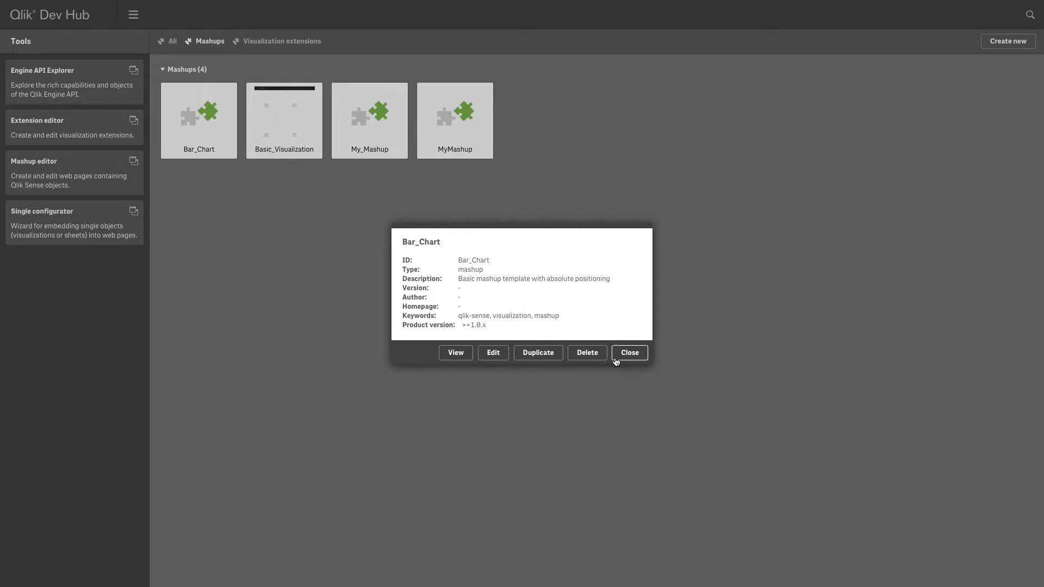
left_click(628, 352)
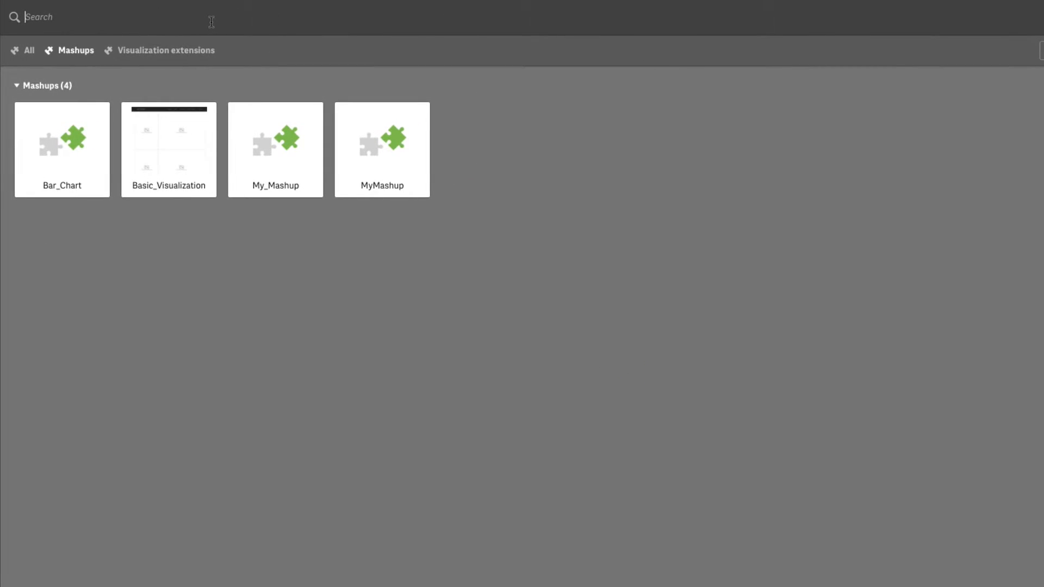
type("bas")
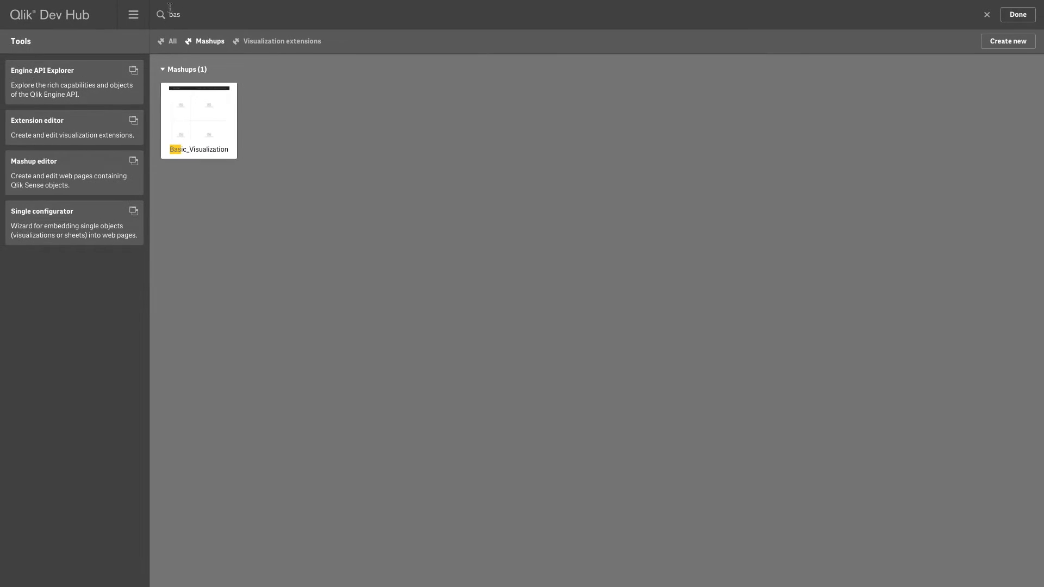
left_click(986, 14)
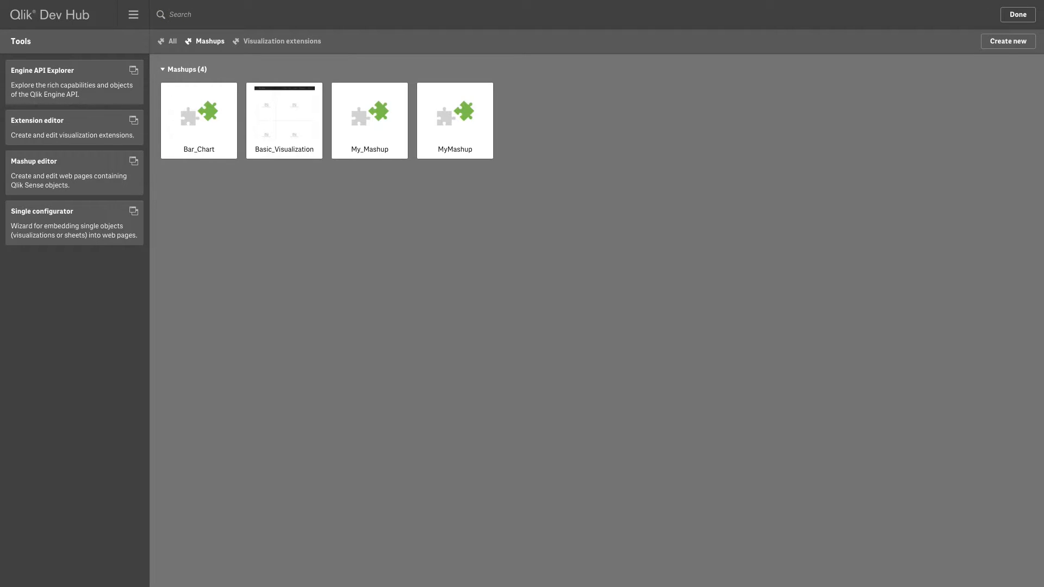
left_click(41, 69)
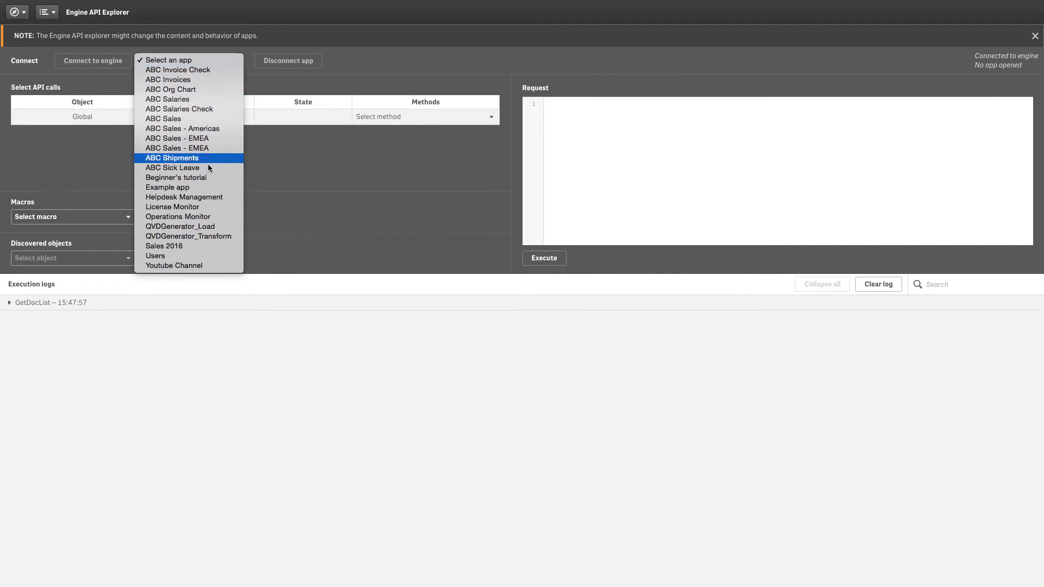
- Connect the Engine API Explorer to Helpdesk Management, then return to the Dev Hub overview
left_click(184, 197)
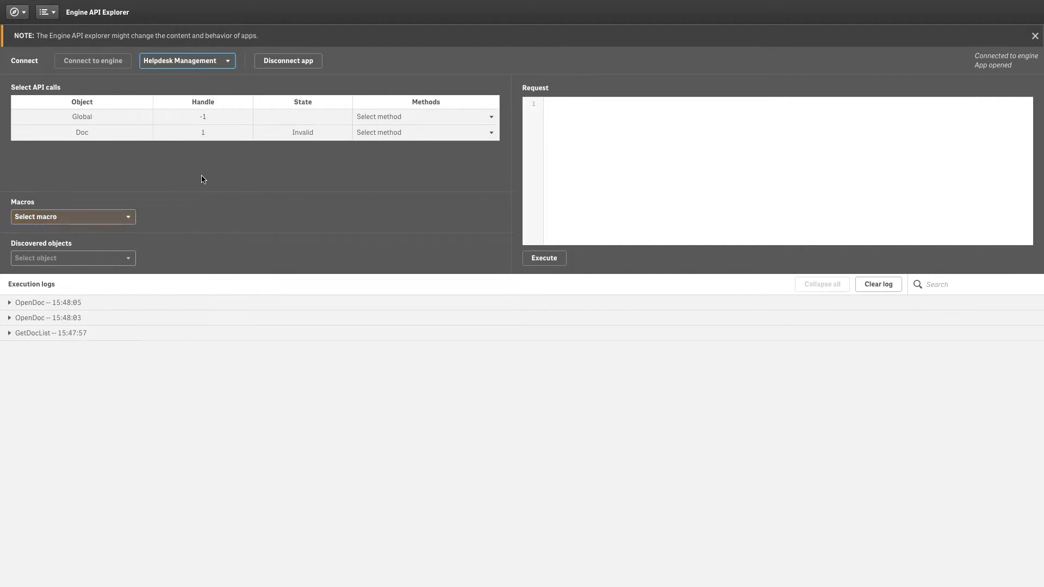
left_click(43, 12)
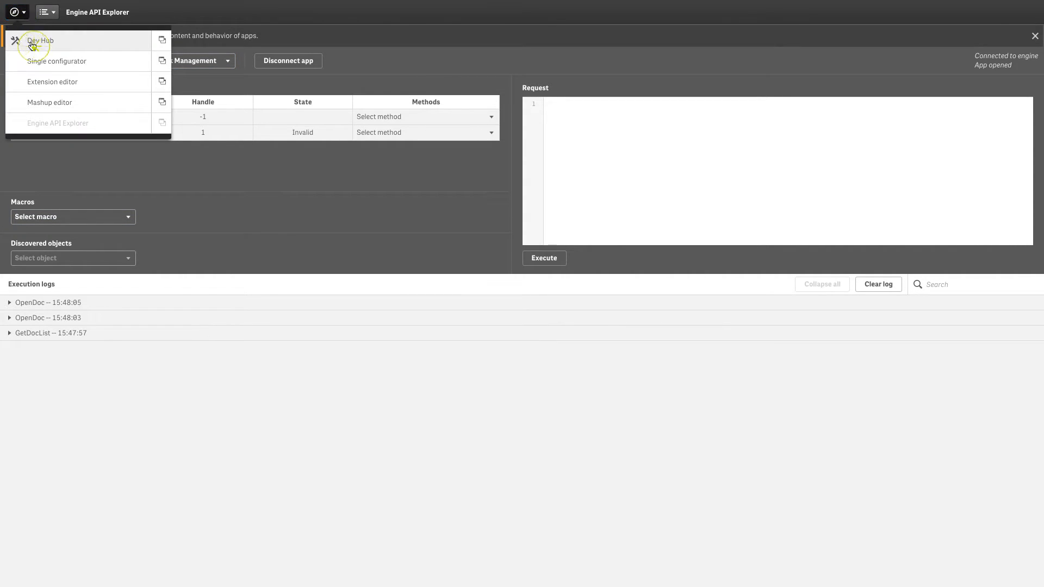
left_click(40, 40)
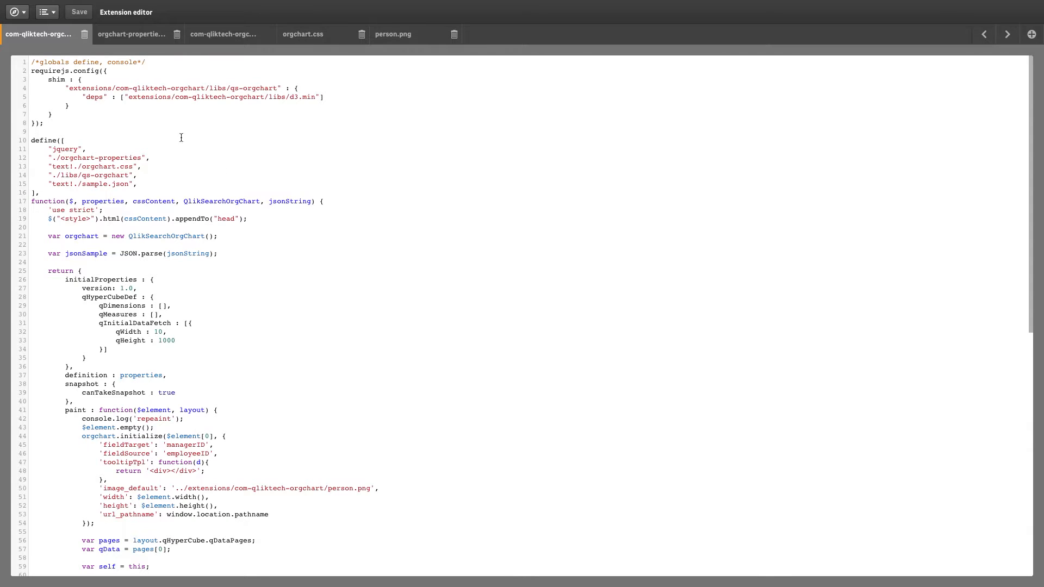
- Browse the org chart extension's properties, qext and orgchart.css files
left_click(131, 34)
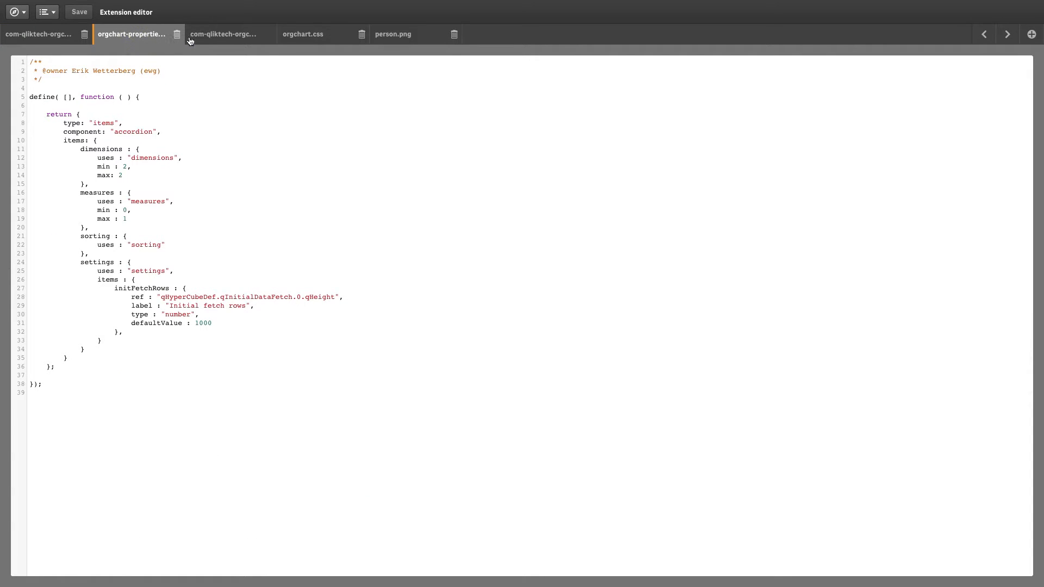
left_click(225, 34)
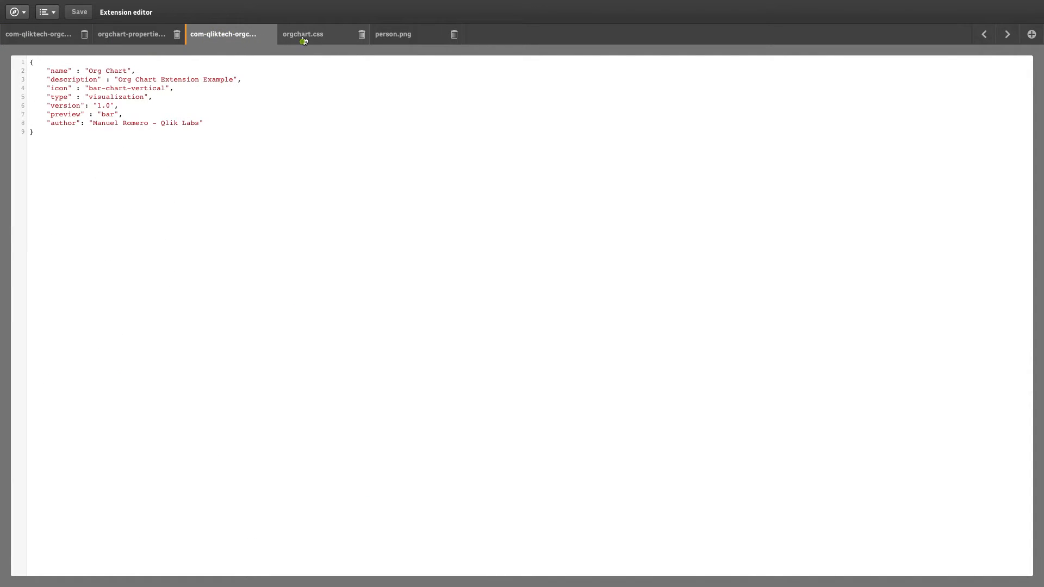
left_click(302, 33)
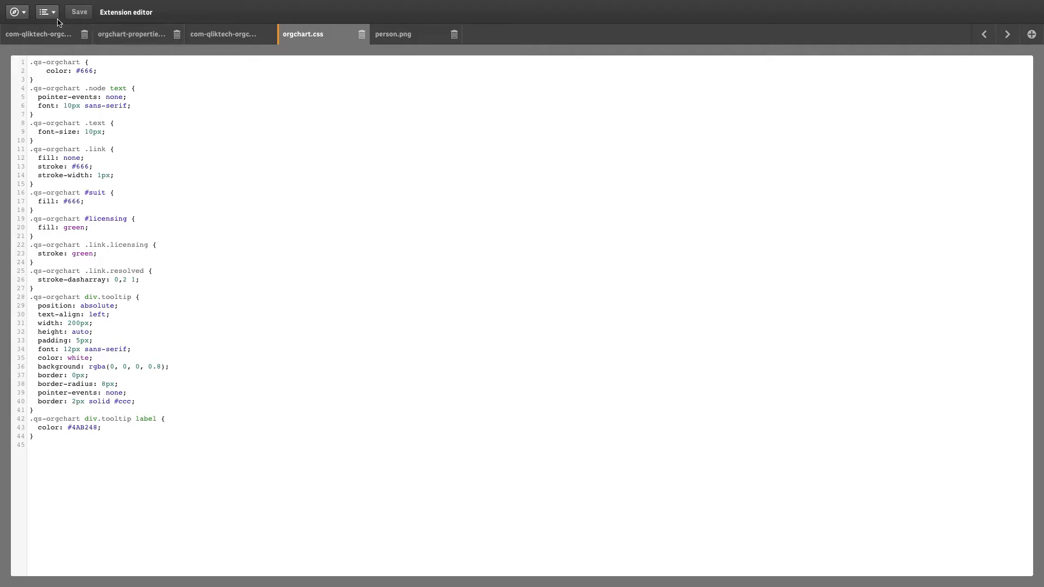
- Switch from the Extension editor to the Mashup editor via the tool switcher
left_click(14, 12)
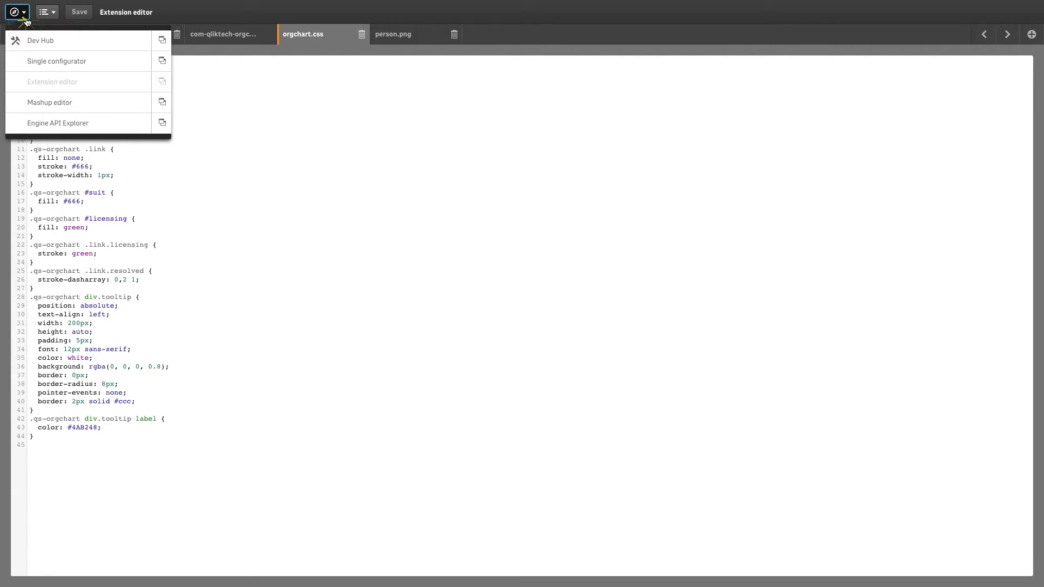
left_click(42, 40)
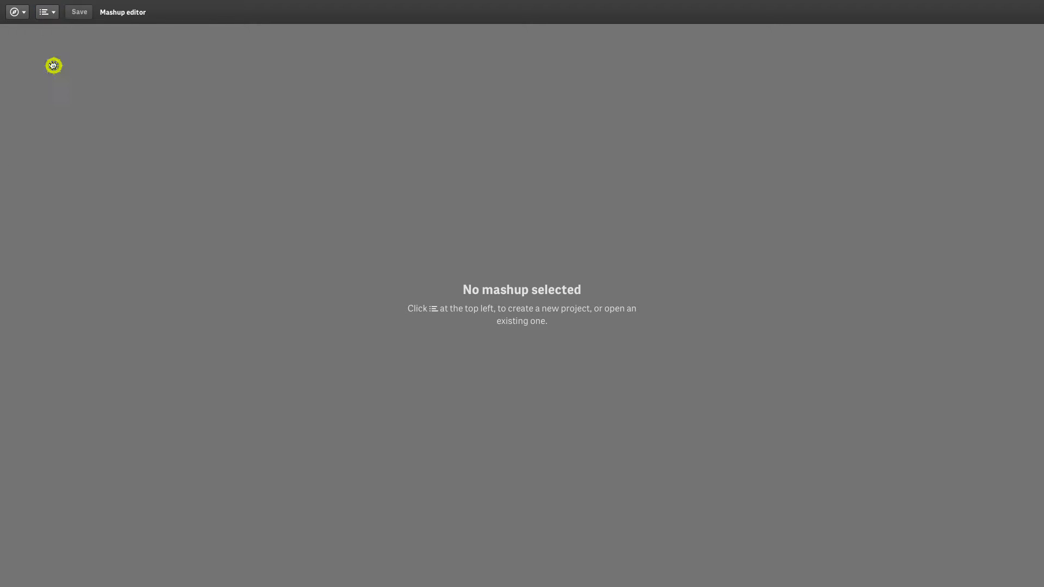
- Load My_Mashup and connect it to the Helpdesk Management app
left_click(43, 12)
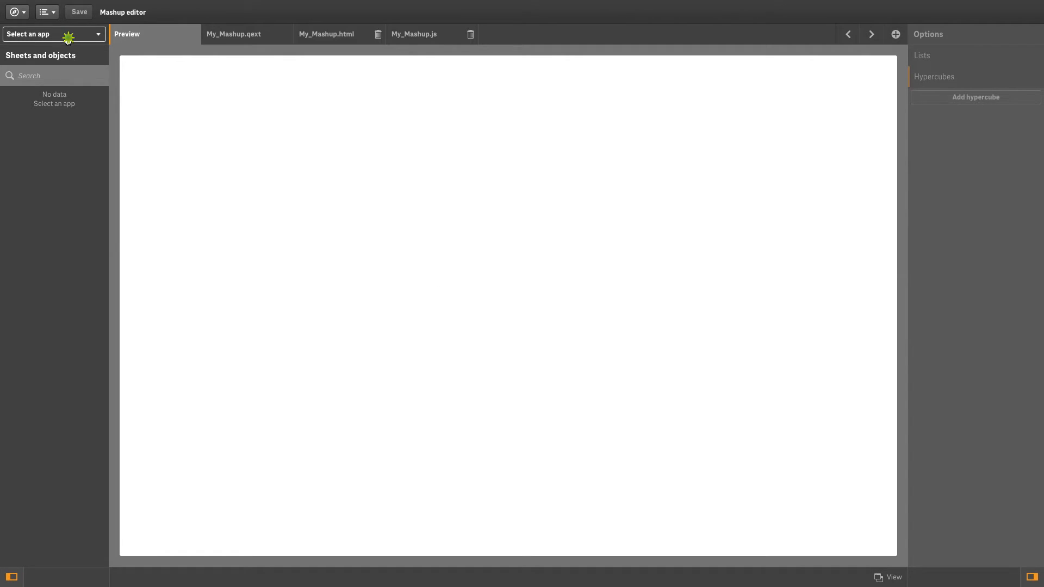
left_click(50, 34)
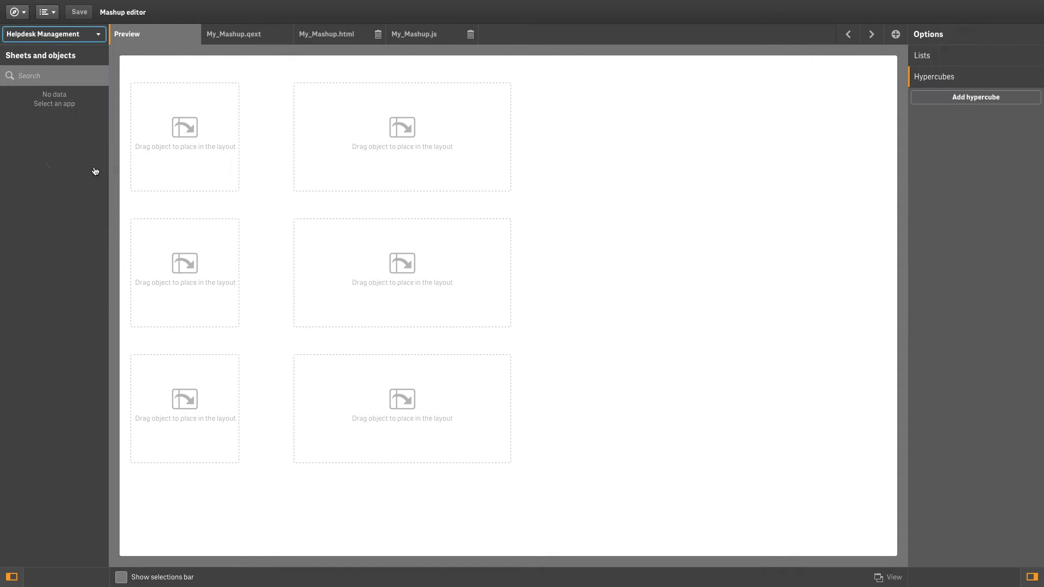
- Browse My_Mashup's .qext, .html and .js files, then return to the Dev Hub overview
left_click(234, 33)
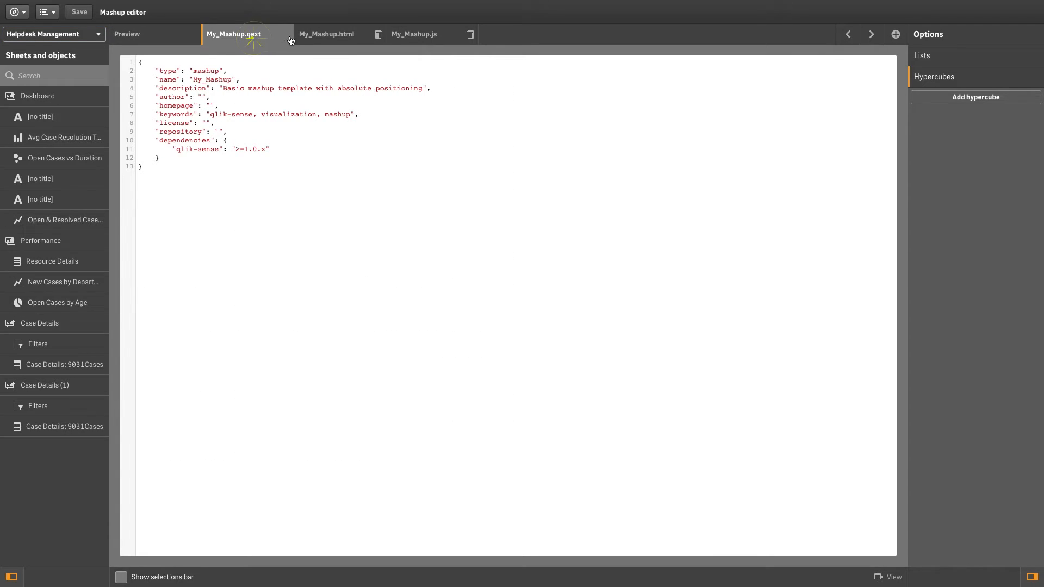
left_click(326, 34)
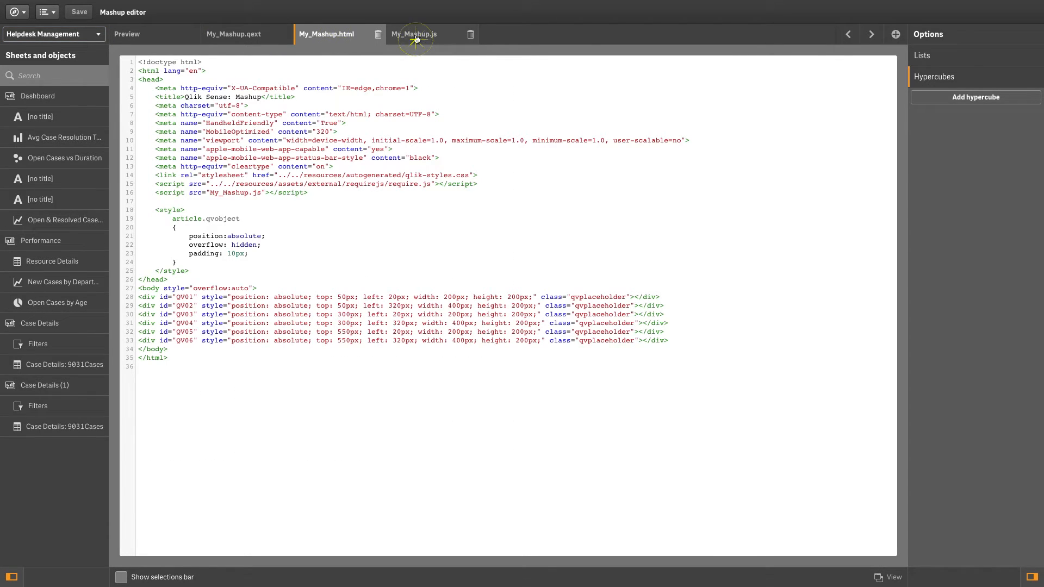
left_click(413, 34)
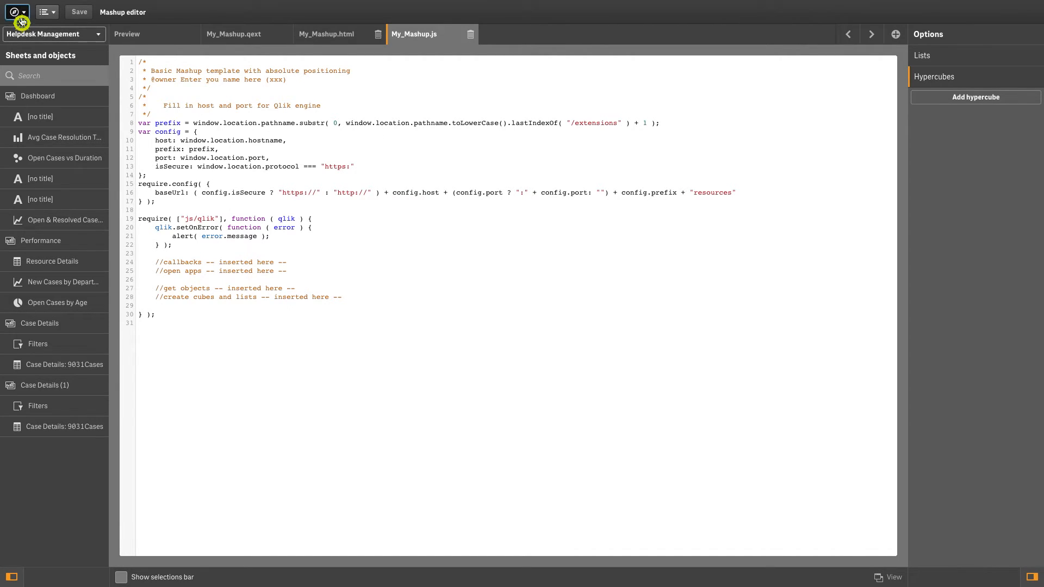
left_click(16, 12)
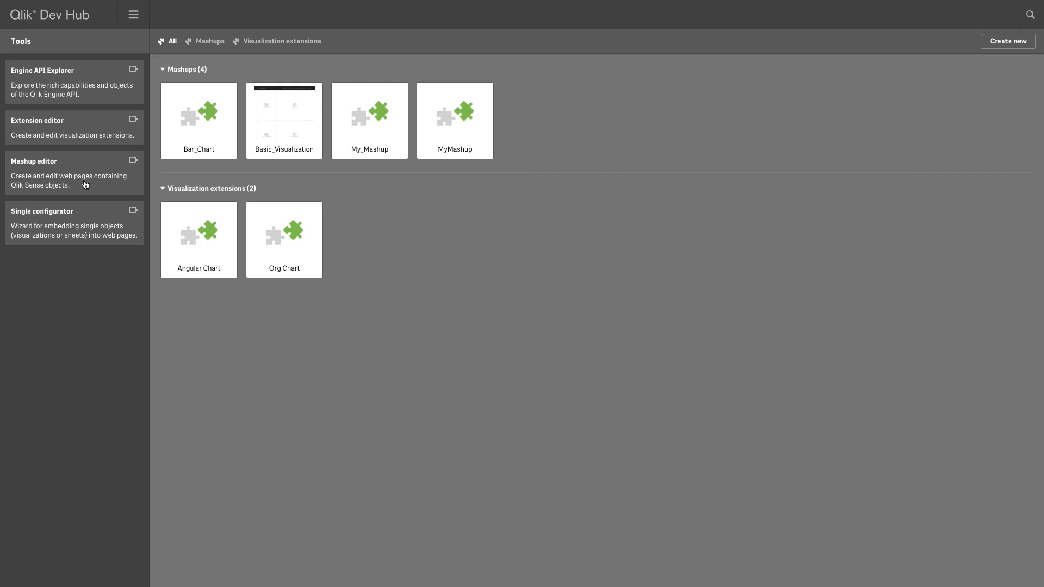
mouse_move(94, 239)
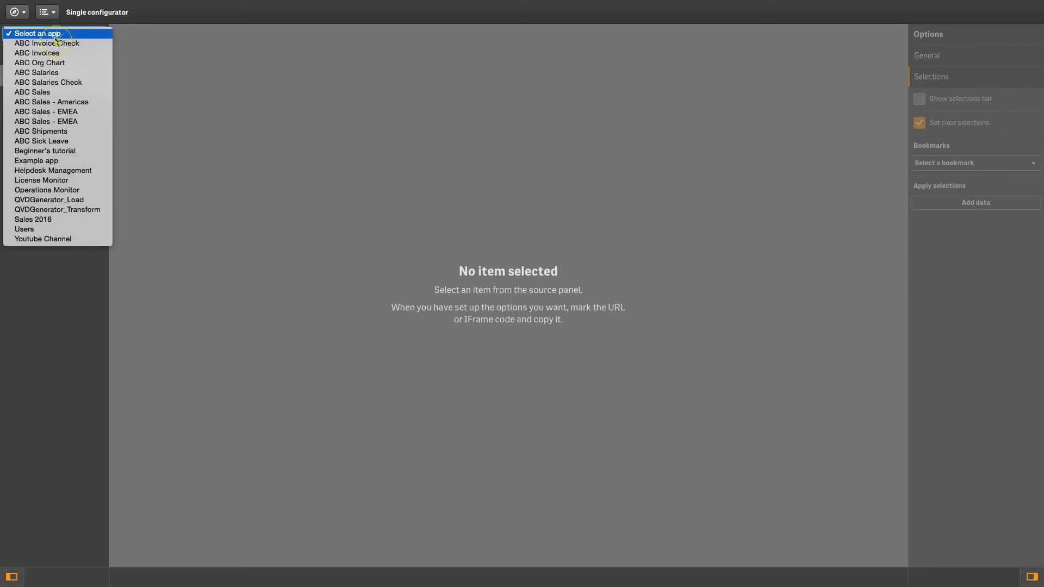
- In Single configurator, load ABC Sales, pick the Sales by division chart and copy its iframe code
left_click(31, 92)
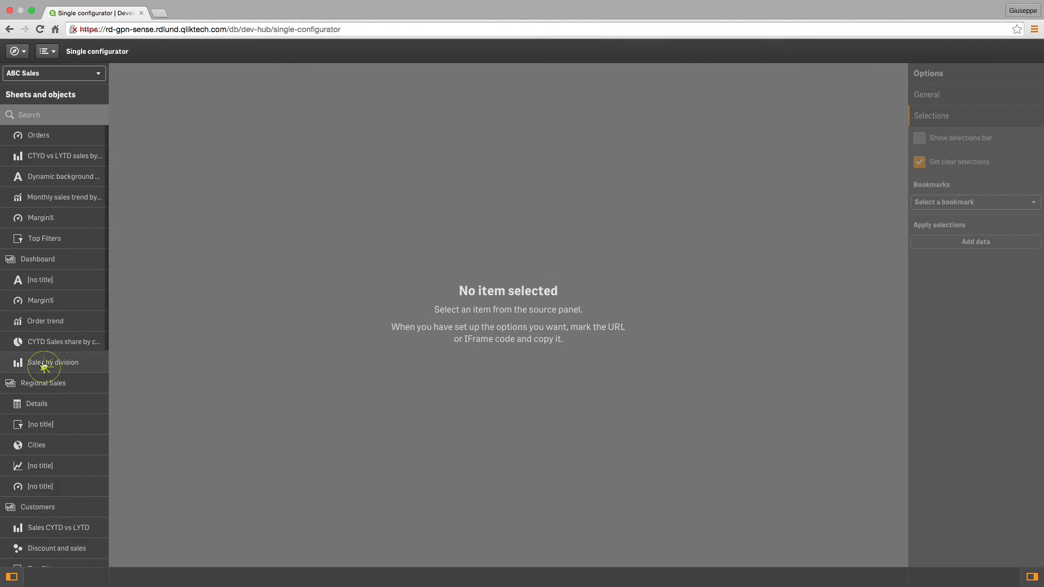
left_click(53, 362)
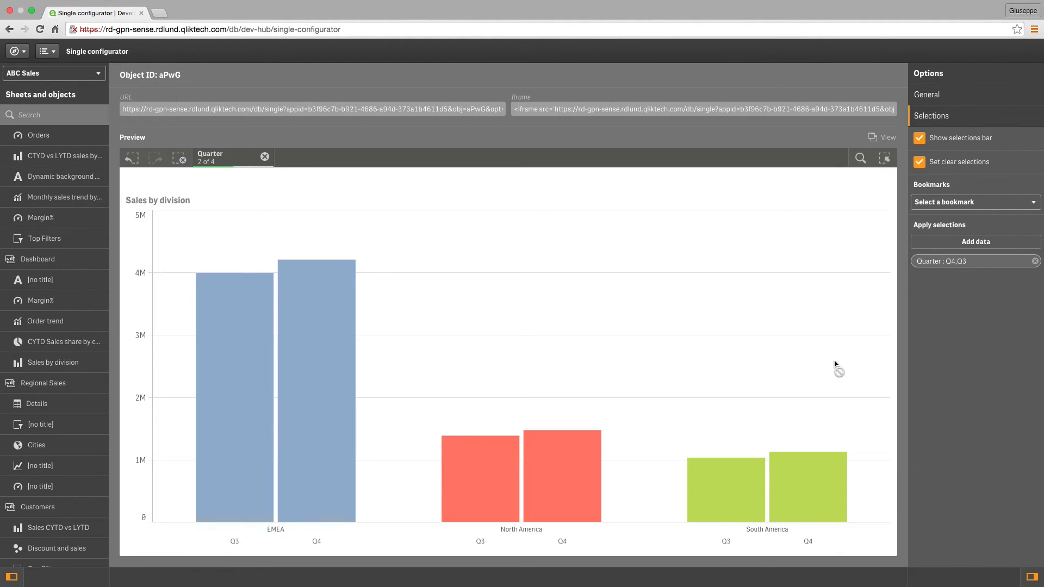
mouse_move(672, 173)
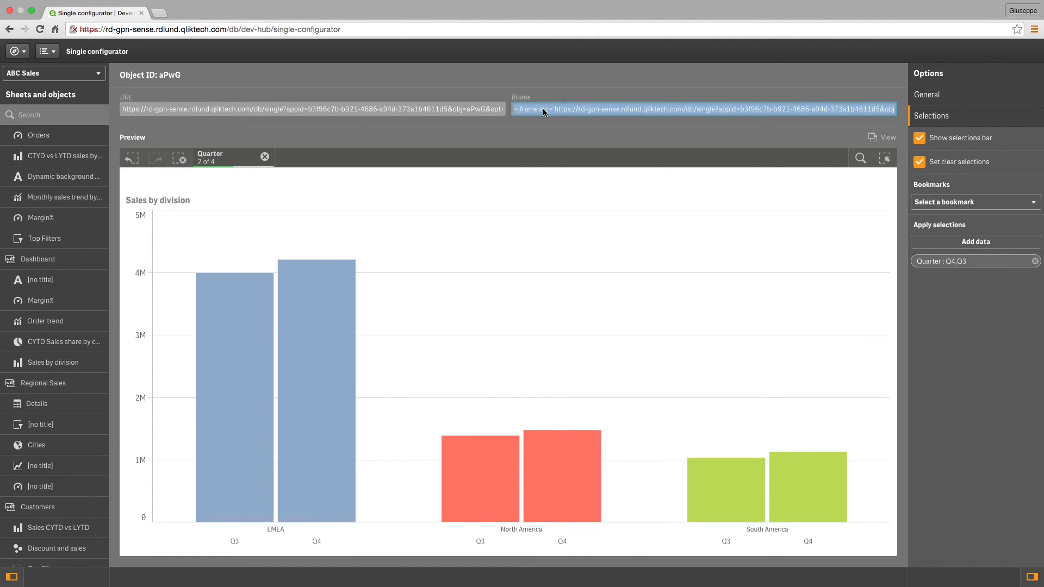
mouse_move(556, 133)
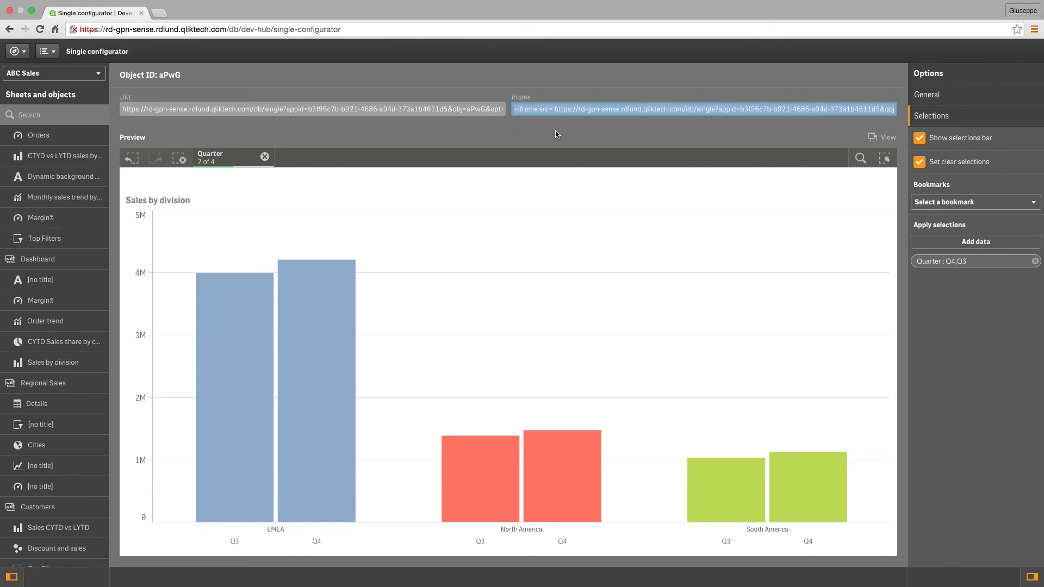
left_click(194, 13)
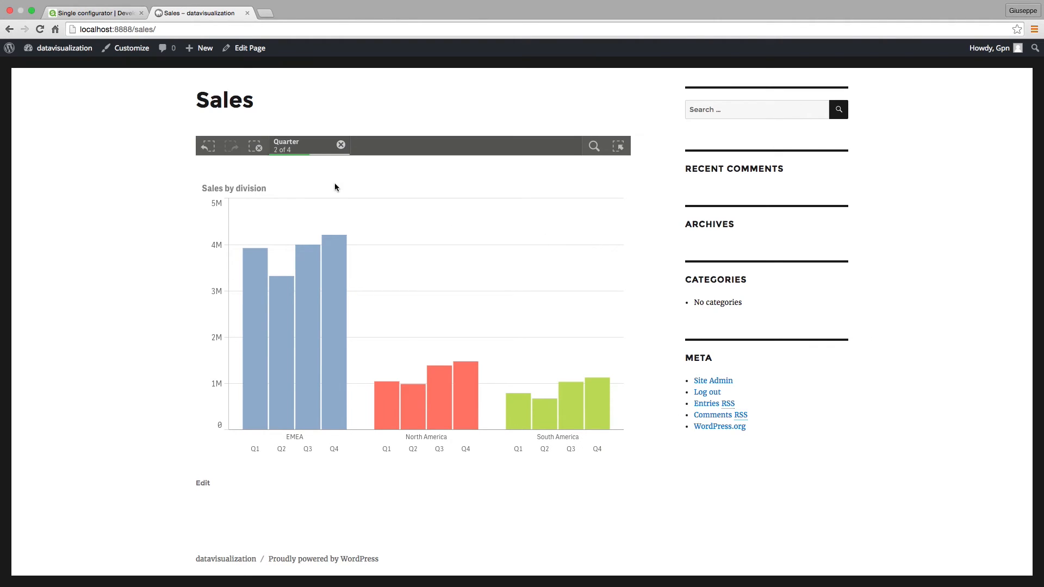
mouse_move(287, 155)
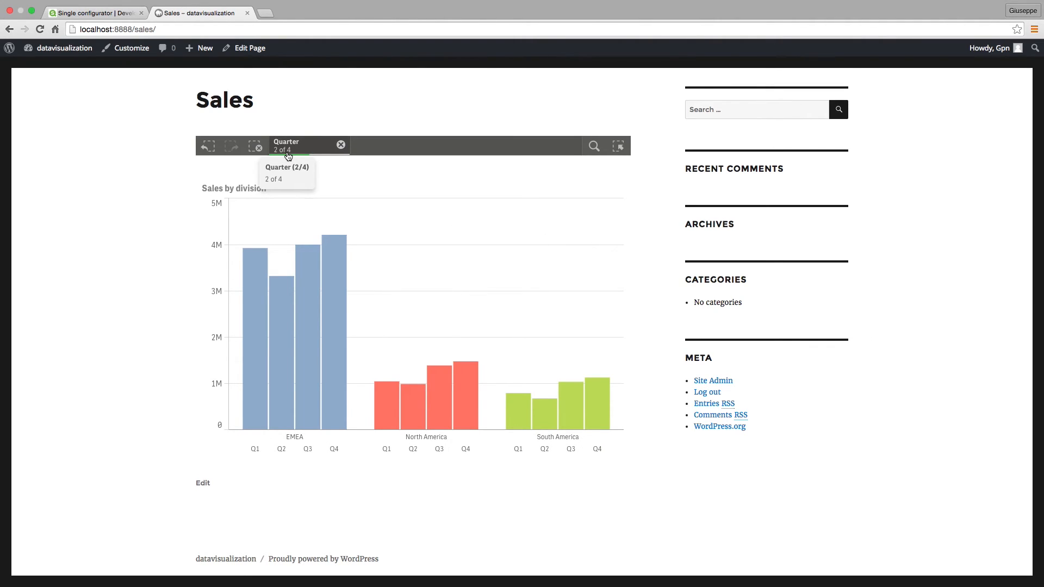
- Add Q2 to the embedded chart's Quarter filter so all four quarters are selected
left_click(286, 145)
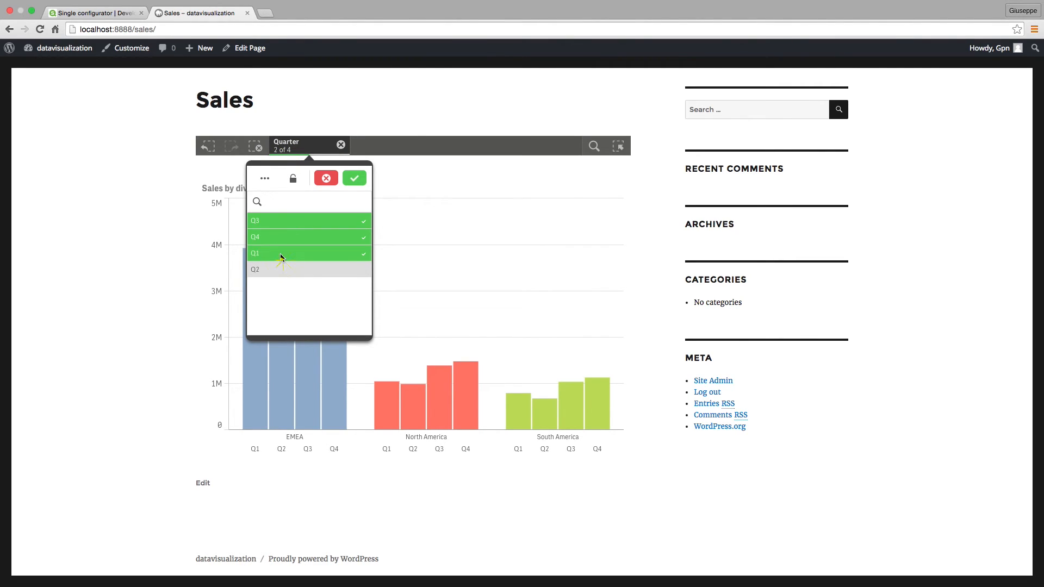
left_click(354, 177)
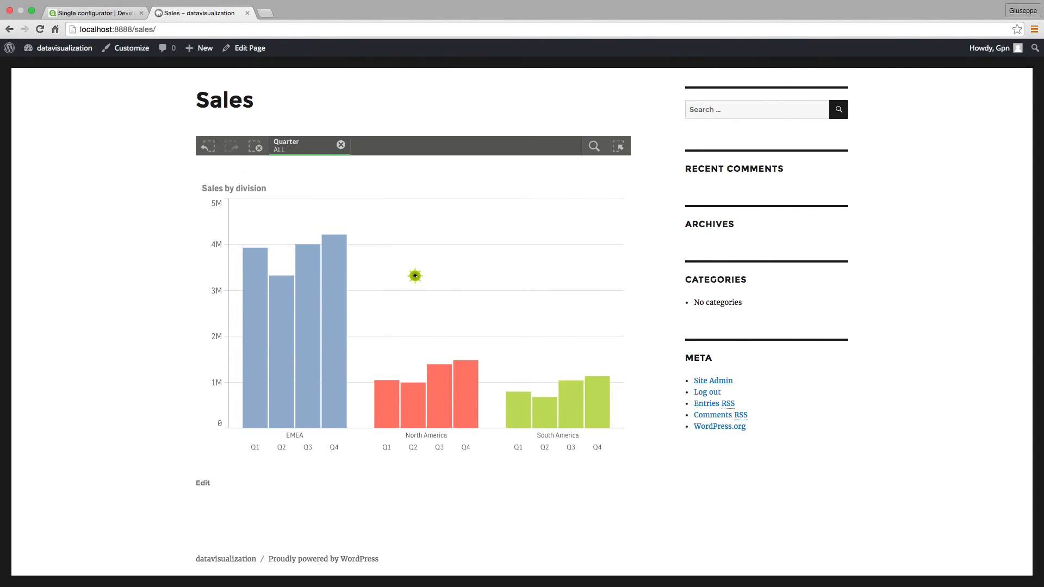
mouse_move(349, 470)
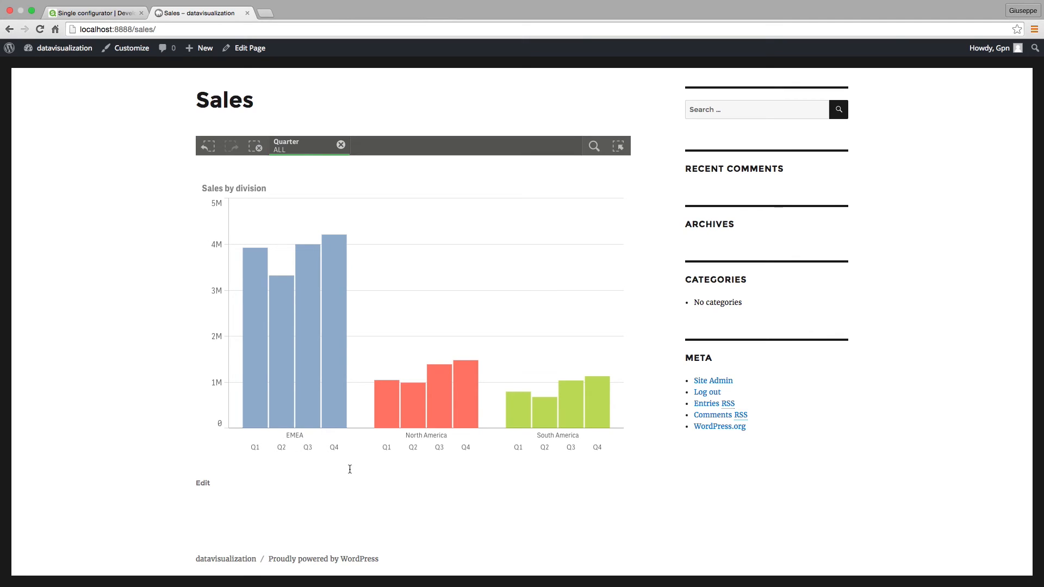
mouse_move(435, 425)
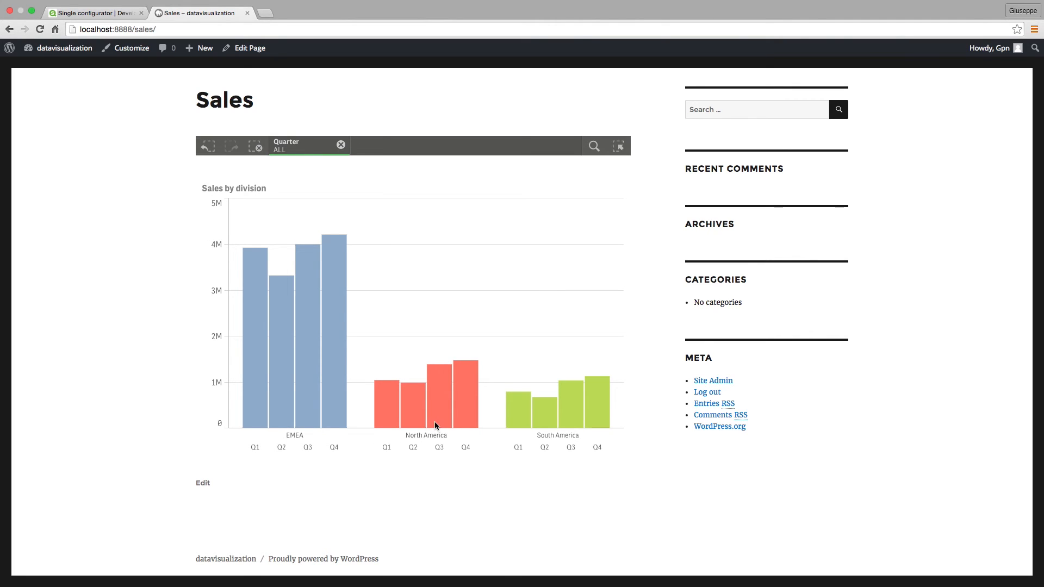
mouse_move(618, 145)
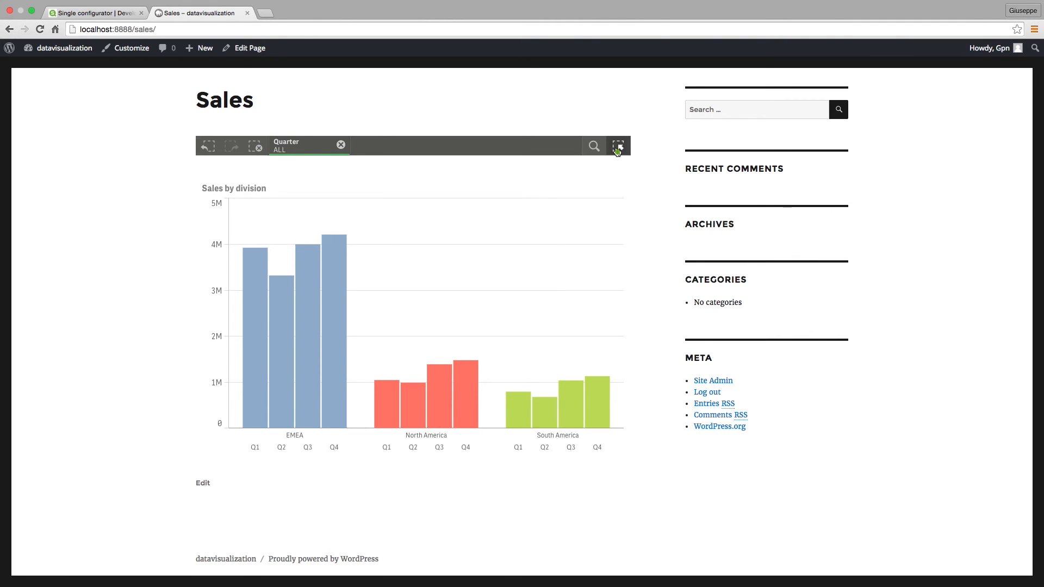
- Show the chart's current selections and app dimensions overview
left_click(618, 146)
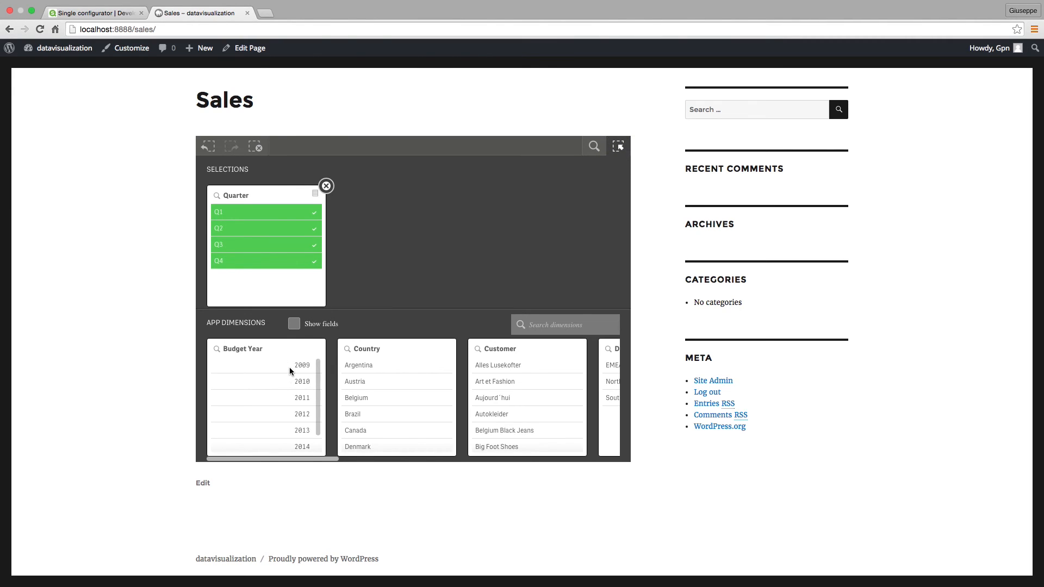
scroll("down", 3)
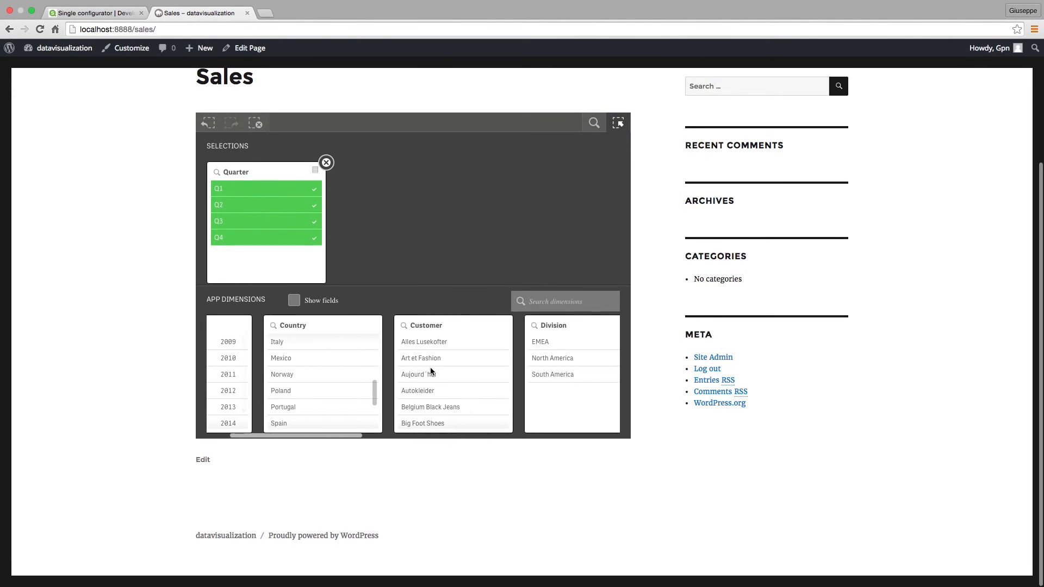